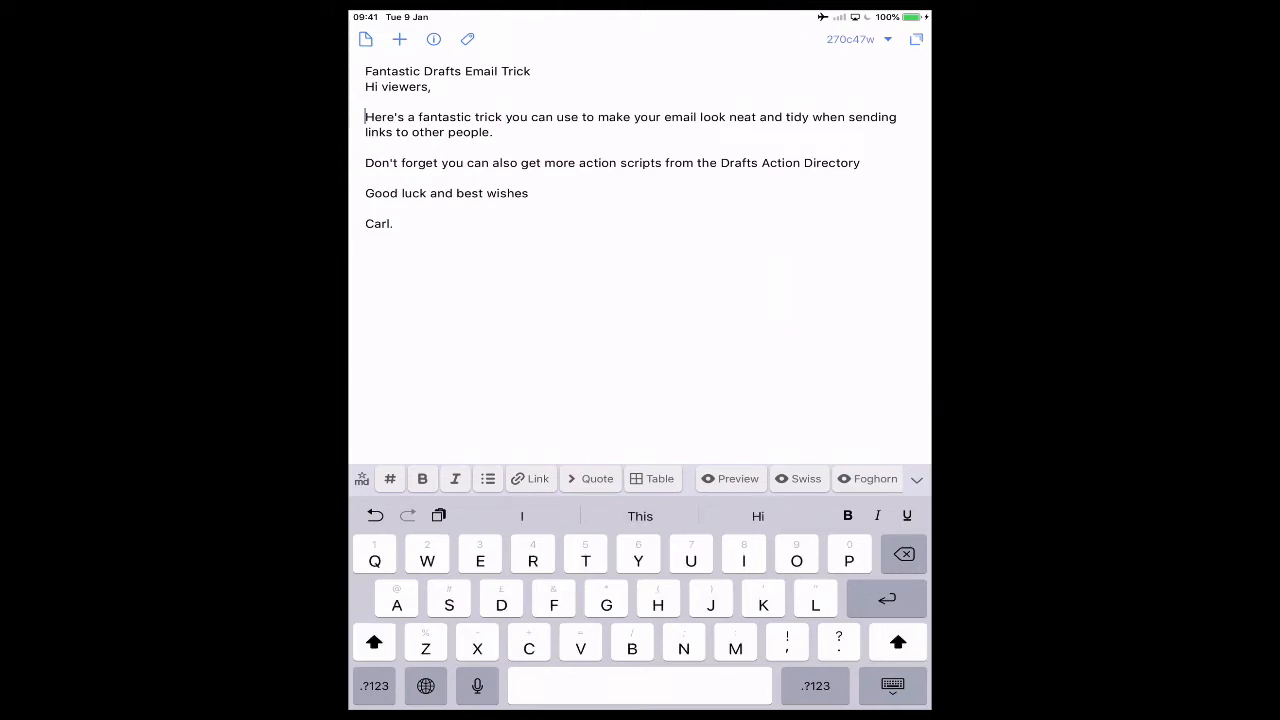
- Select the opening phrase 'Here's a fantastic trick' in the note's first paragraph
double_click(382, 116)
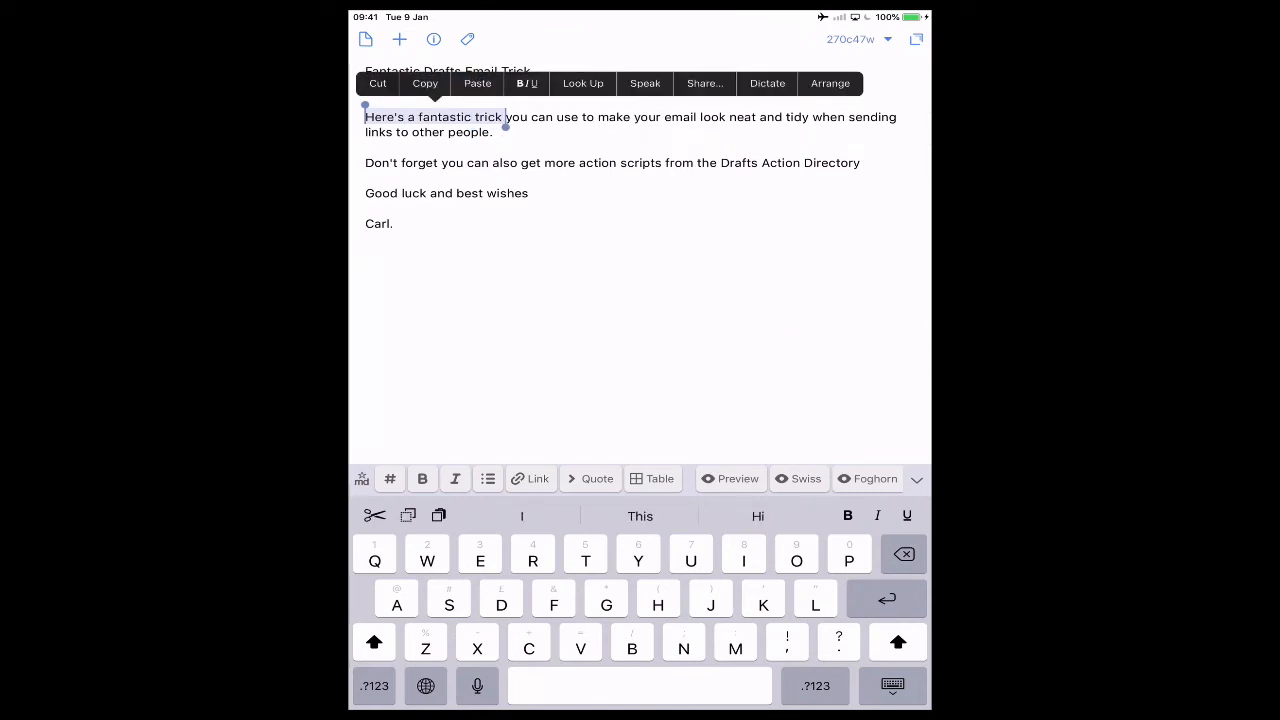
click(422, 478)
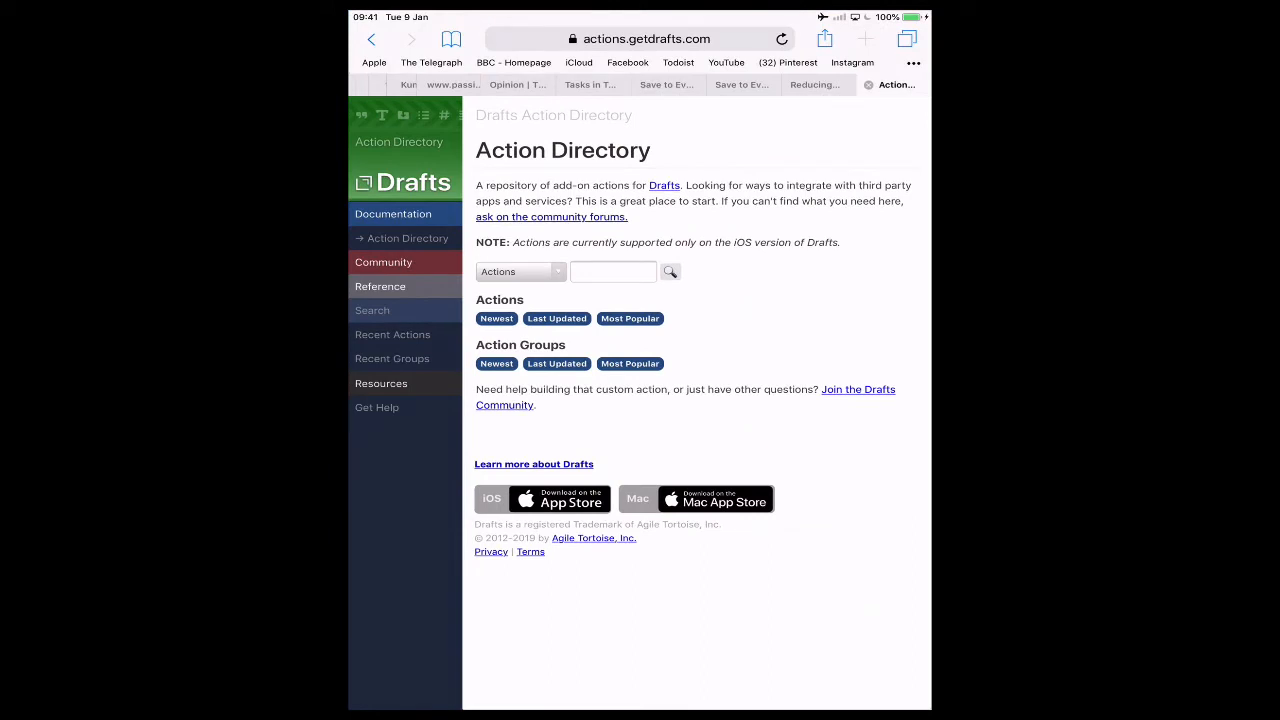
- Copy the actions.getdrafts.com address from Safari and return toward Drafts
click(824, 40)
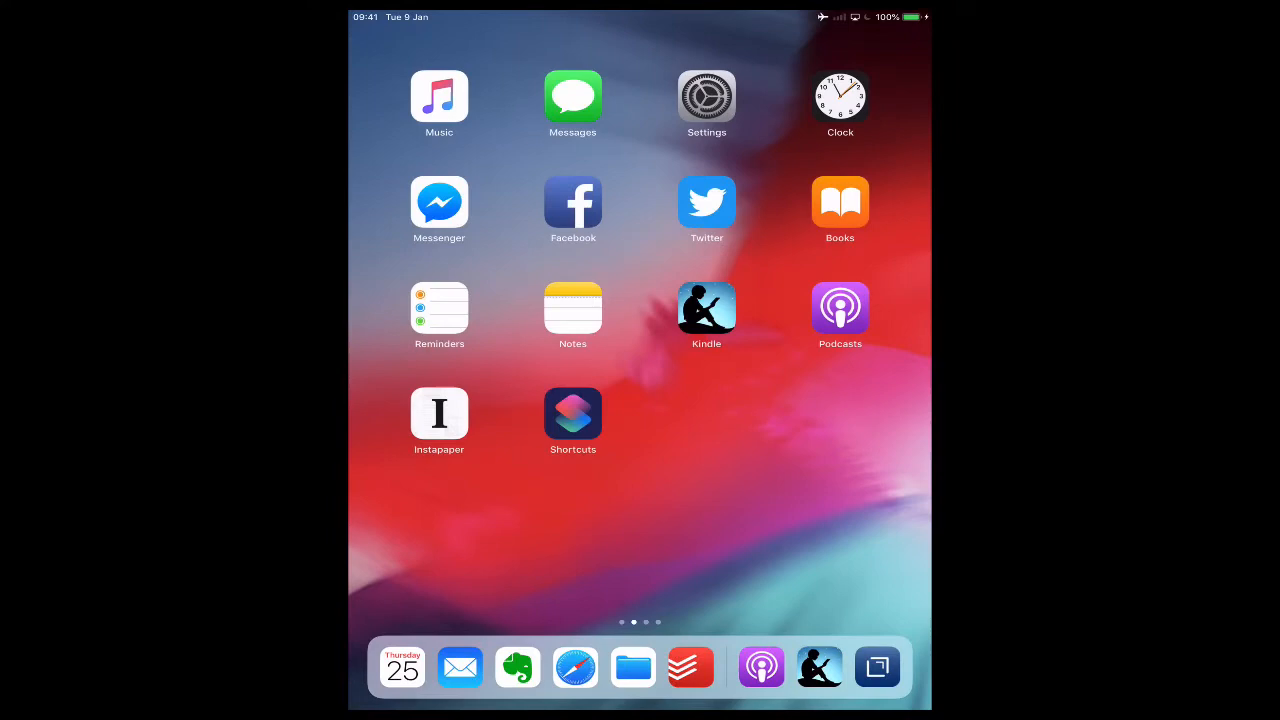
click(690, 668)
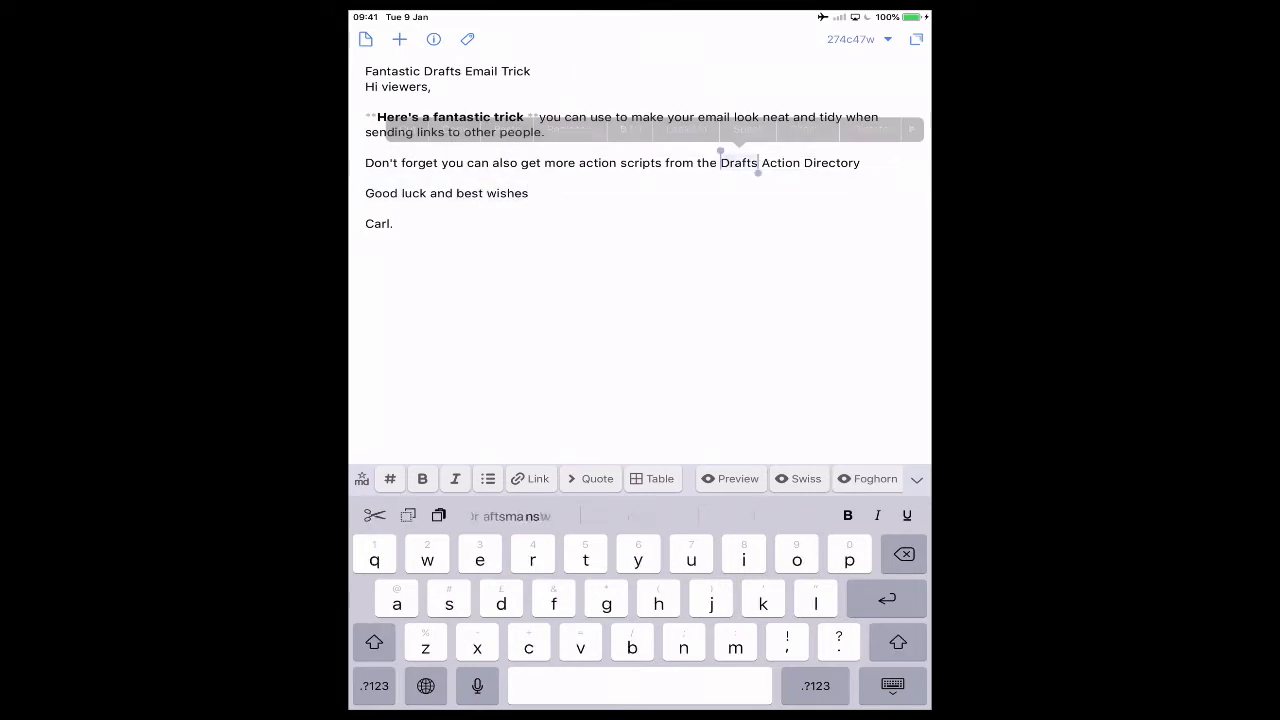
- Link the phrase 'Drafts Action Directory' to the copied actions.getdrafts.com address
double_click(788, 162)
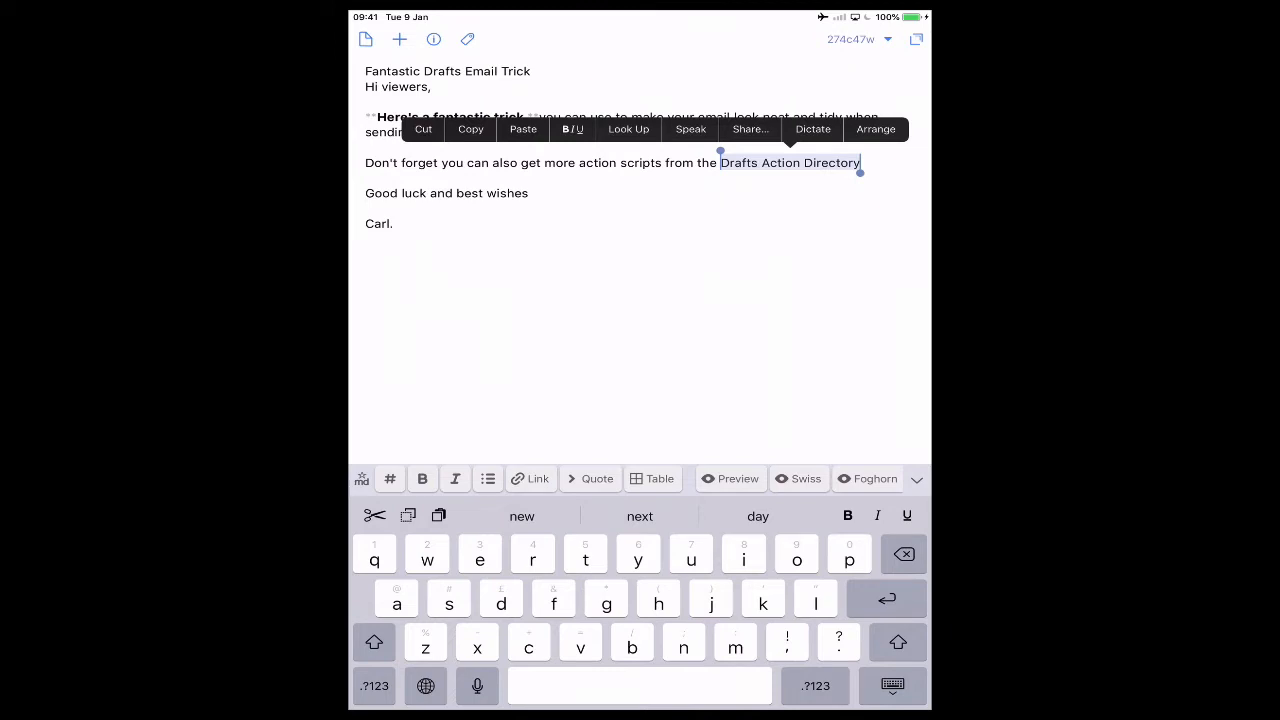
click(532, 478)
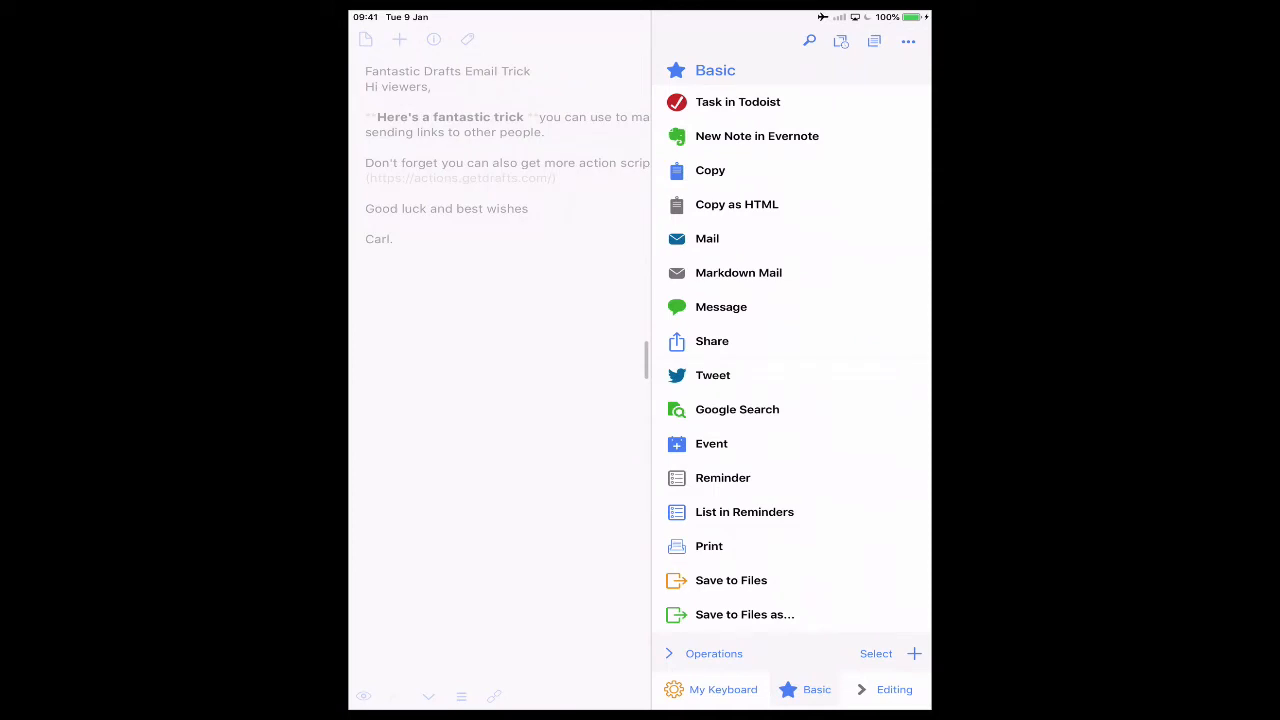
- Run the plain Mail action on the note, then discard that email draft
click(708, 238)
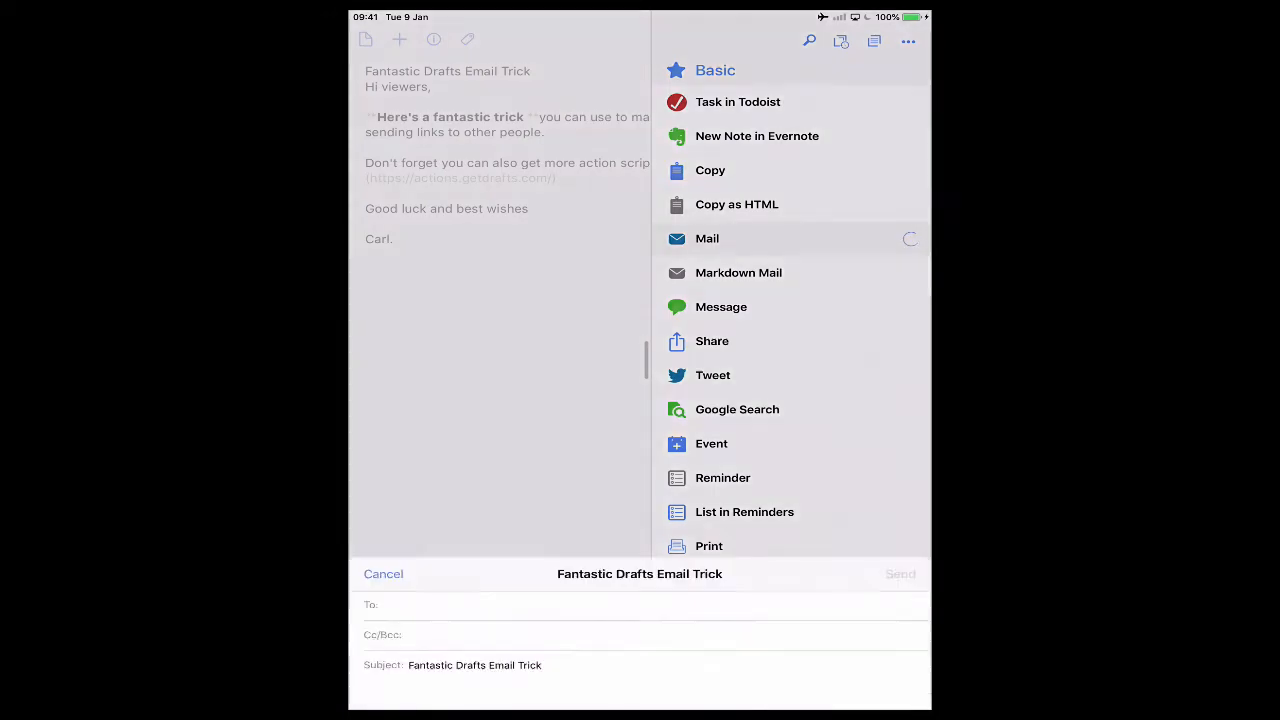
click(708, 238)
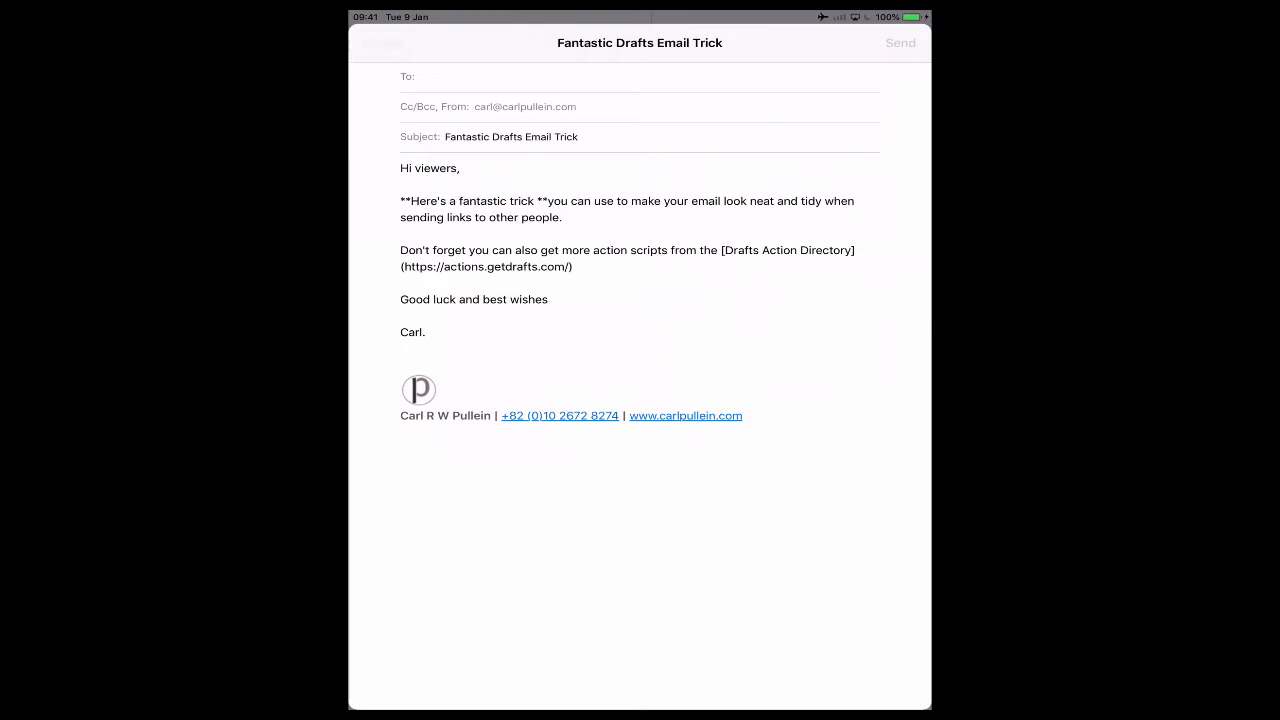
click(708, 238)
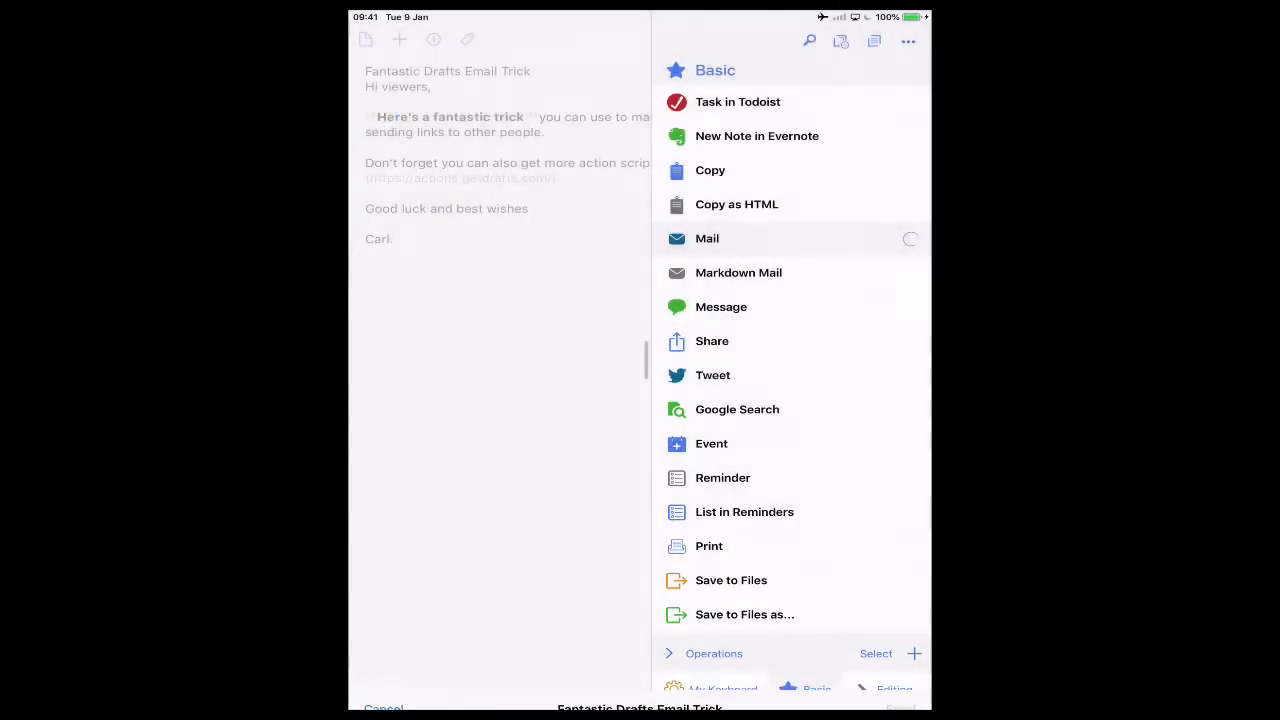
click(708, 238)
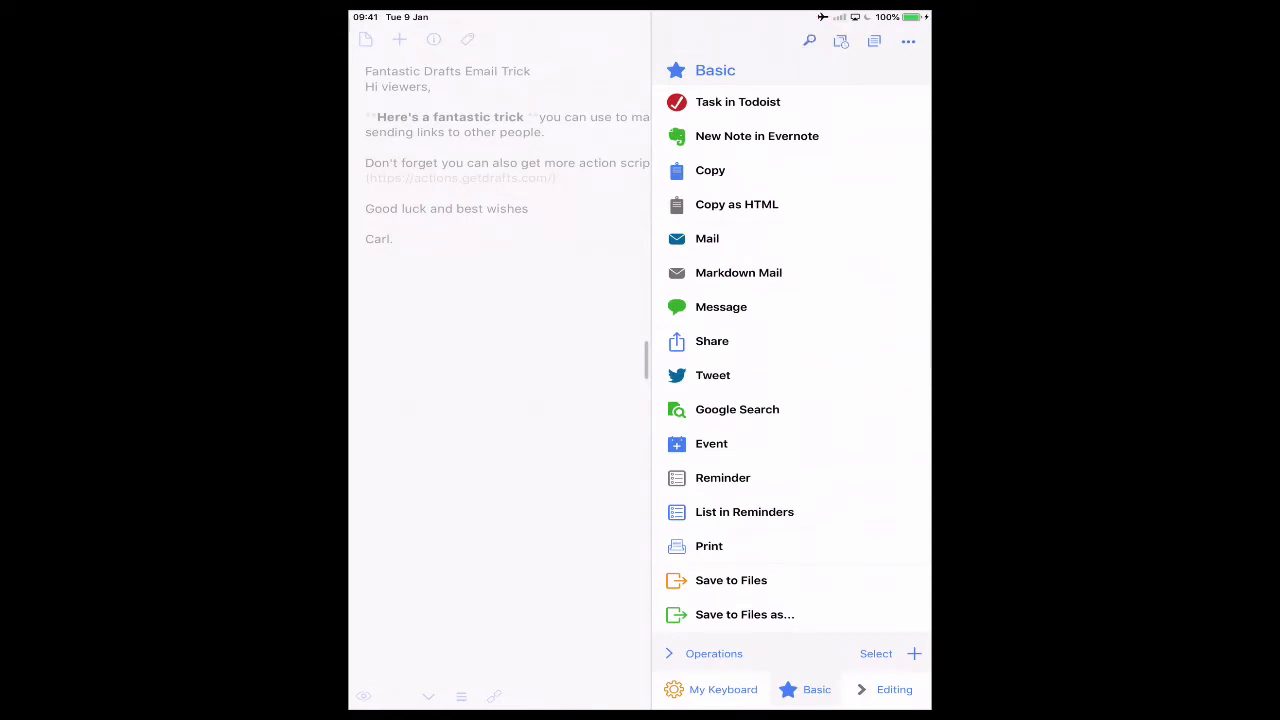
- Run Markdown Mail so the email shows Drafts Action Directory as a clickable link
click(738, 272)
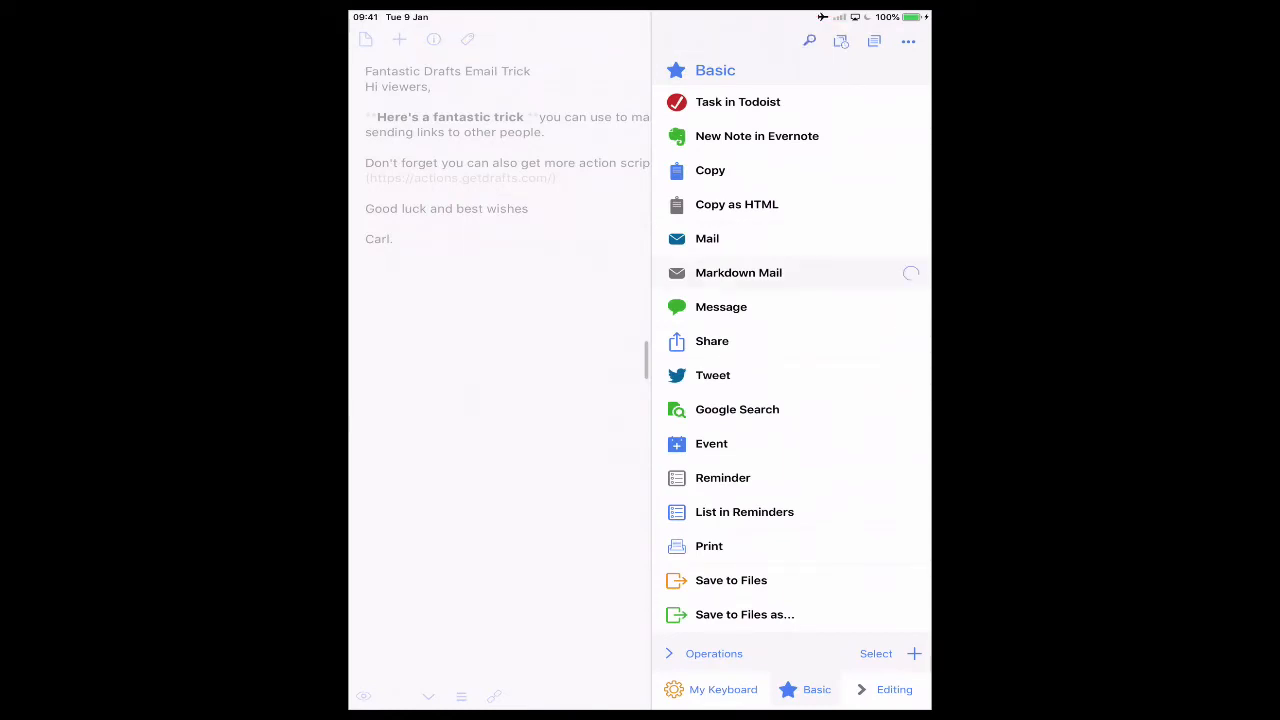
click(738, 272)
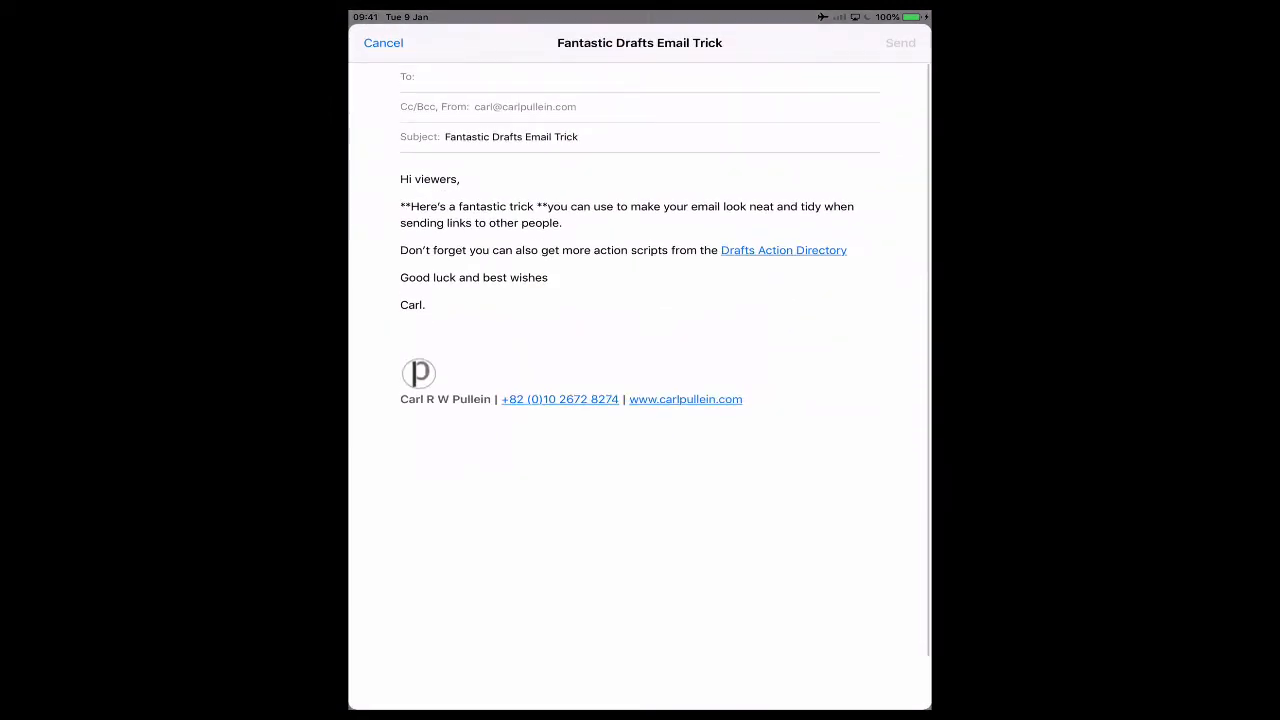
- Discard the email, fix 'trickyou' to 'trick you' and re-bold 'Here's a fantastic trick'
click(384, 42)
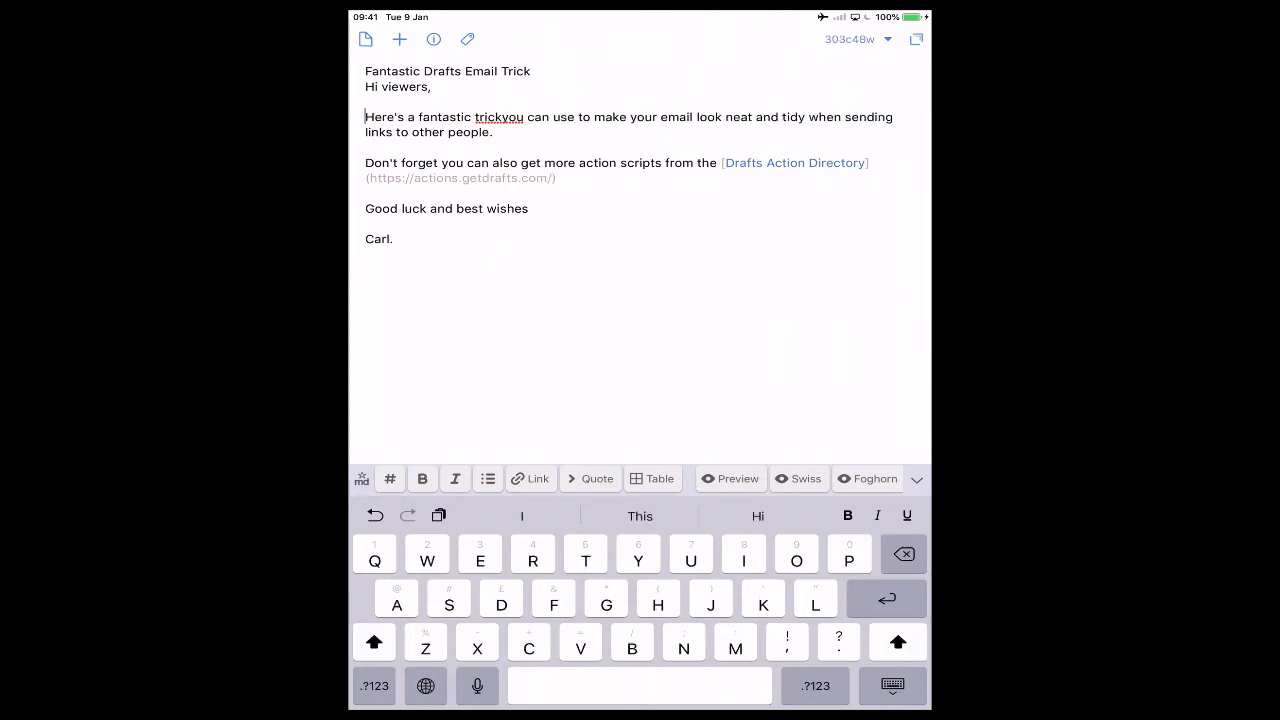
double_click(500, 116)
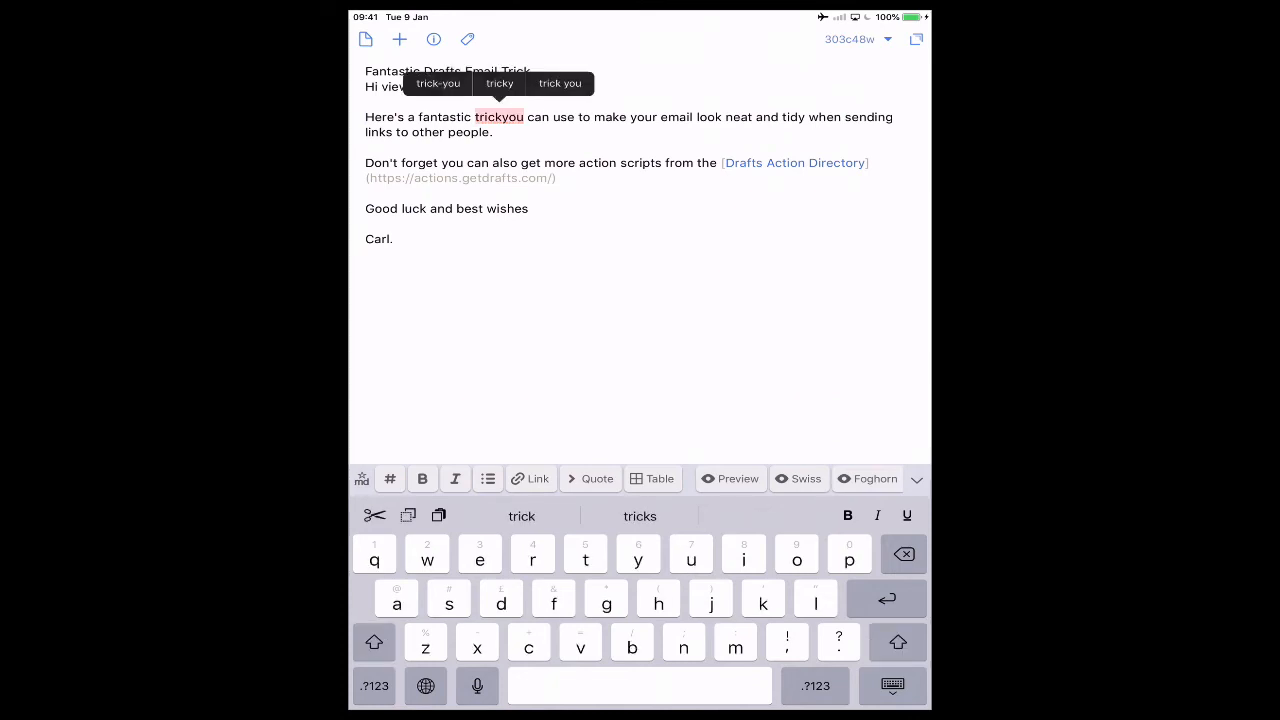
click(560, 84)
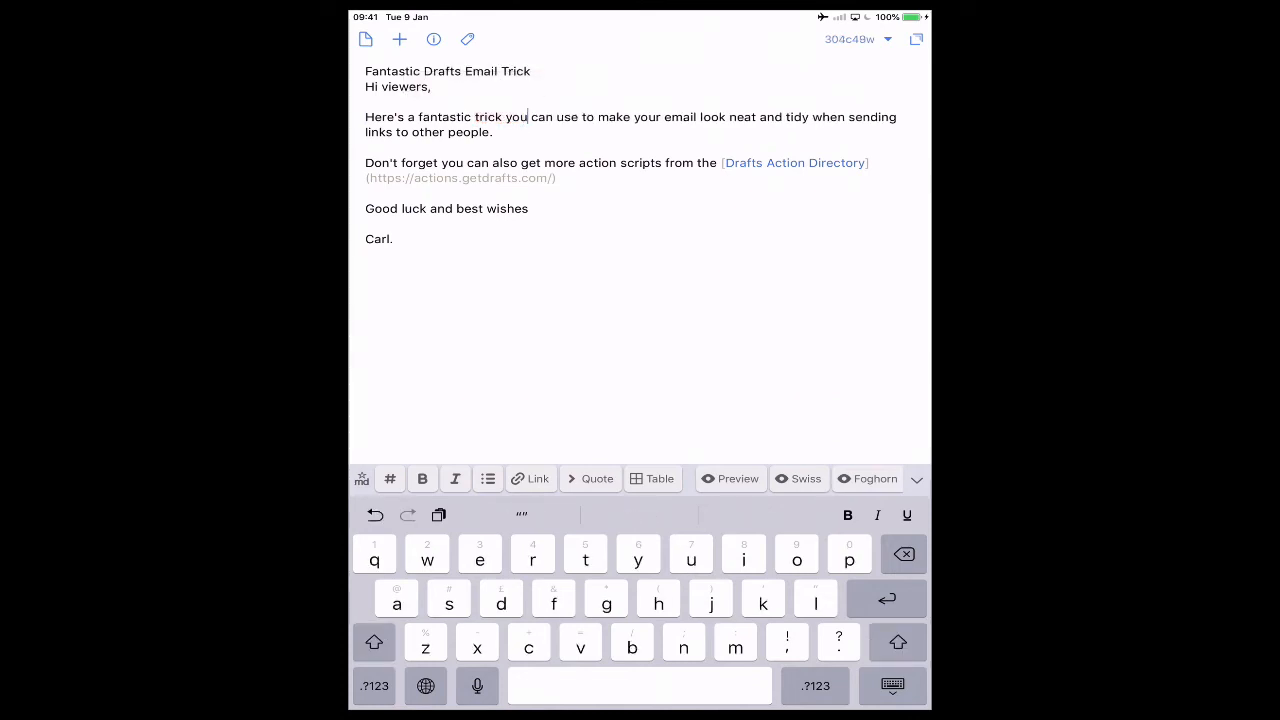
double_click(444, 116)
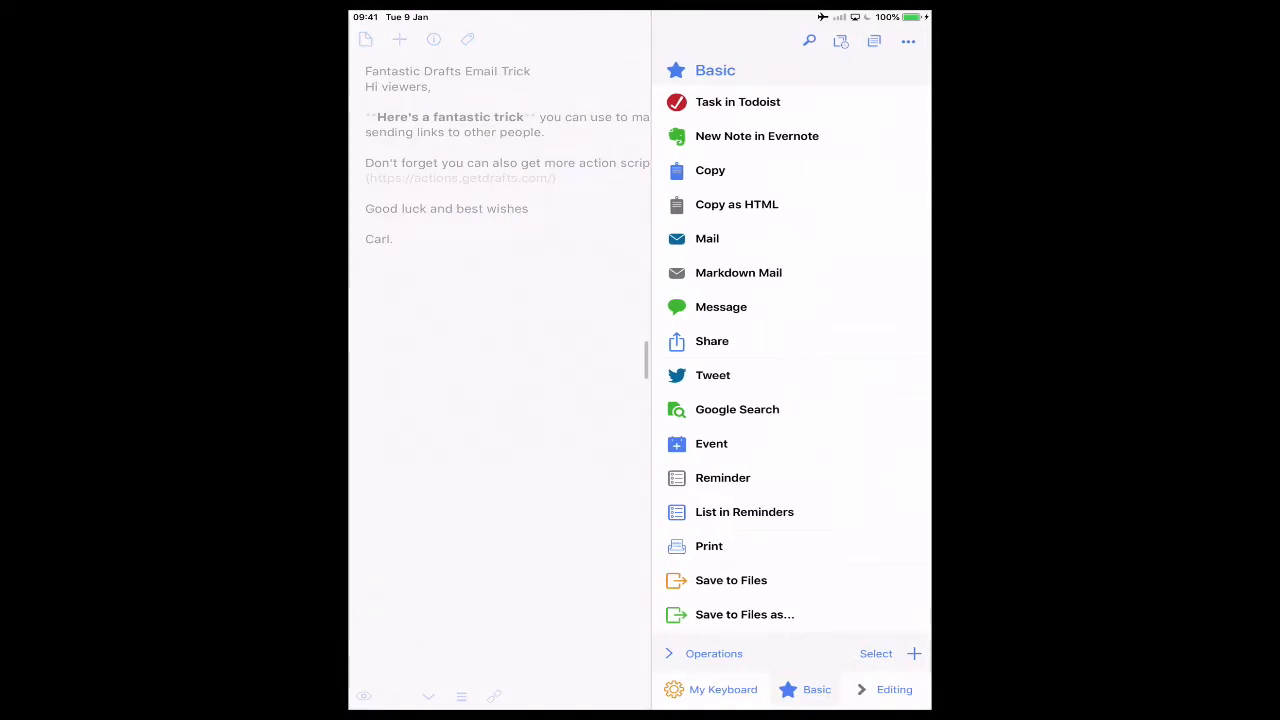
- Run Markdown Mail again to email the note with the bold phrase and link
click(706, 238)
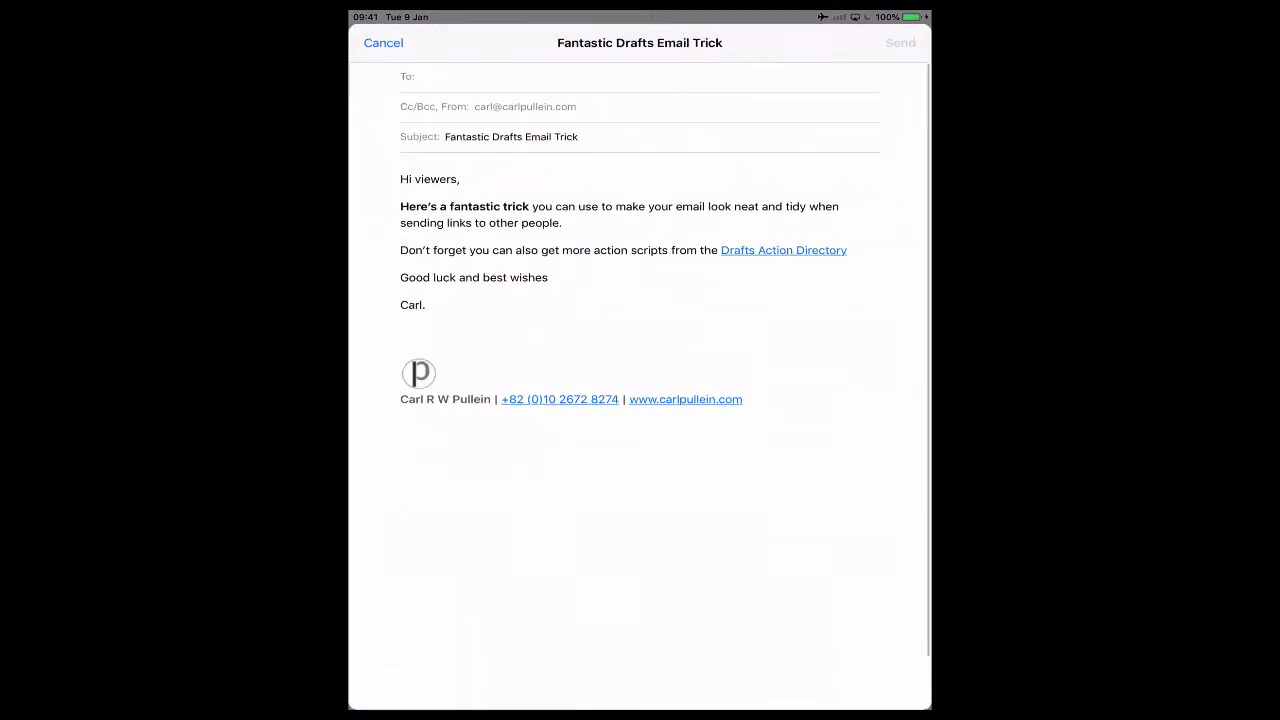